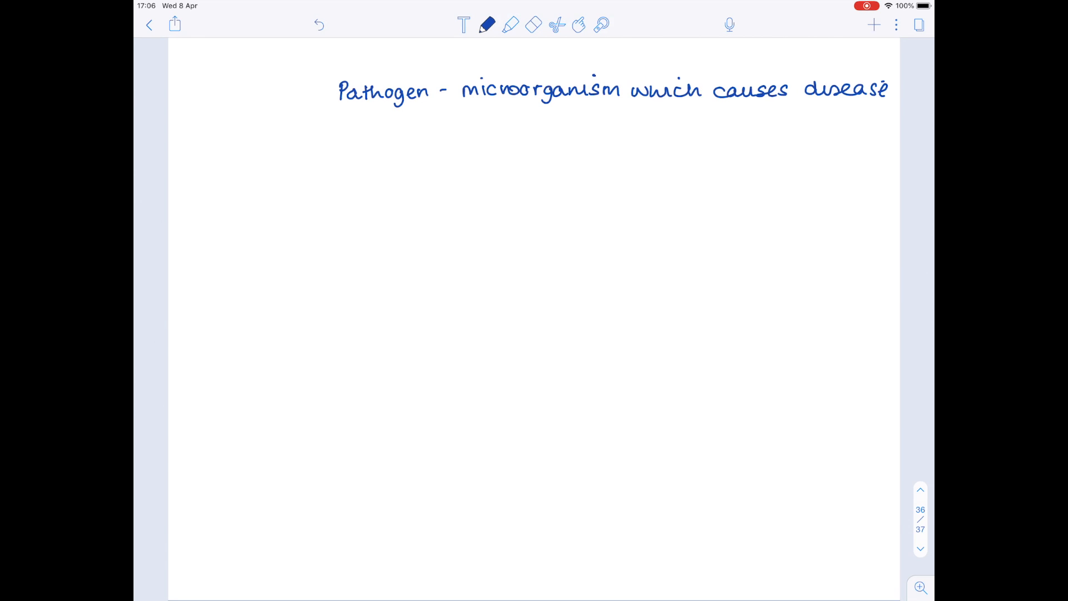
- Handwrite 'e.g. bacteria, protists, viruses, fungi' under the pathogen definition
drag(467, 126, 521, 119)
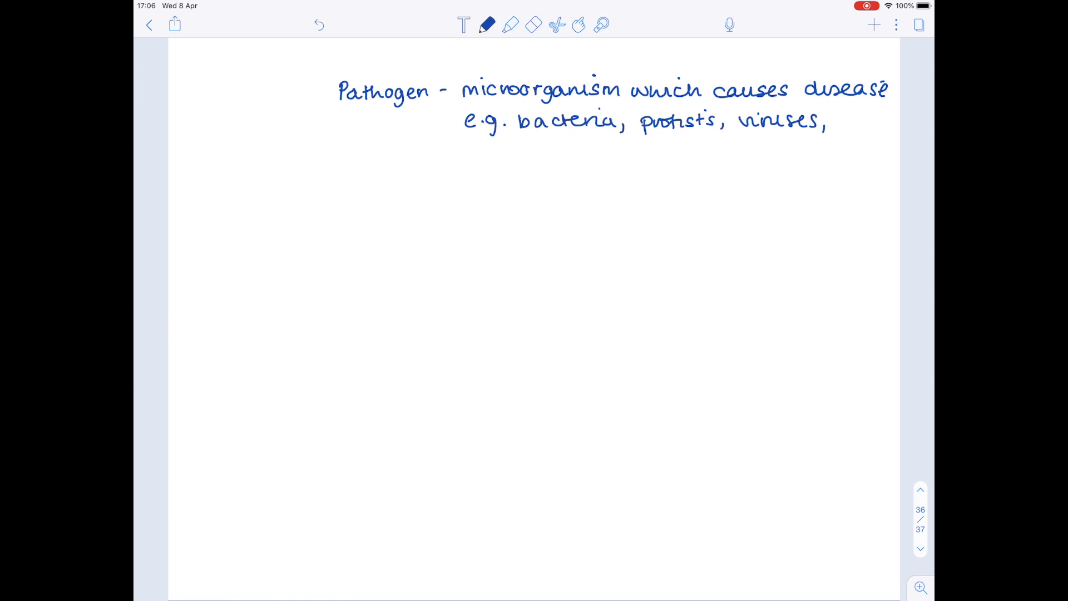
text(fungi)
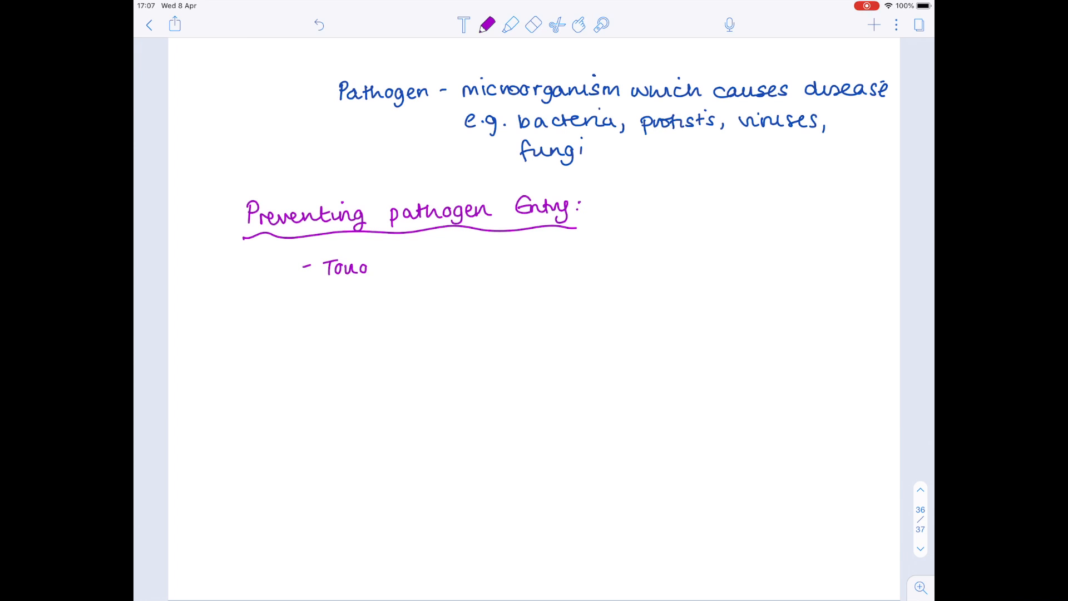
- Write 'Tough skin acts as a barrier' and 'sebaceous glands secrete lactic acids + fatty acid'
text(Tough skin acts as a barrier)
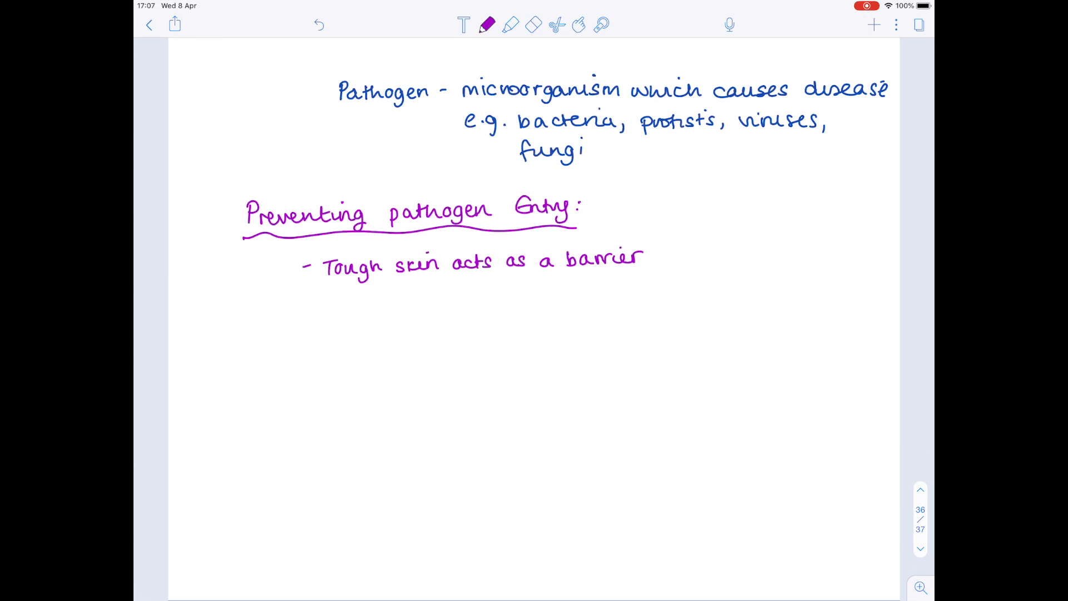
text(sebaceous glands ser)
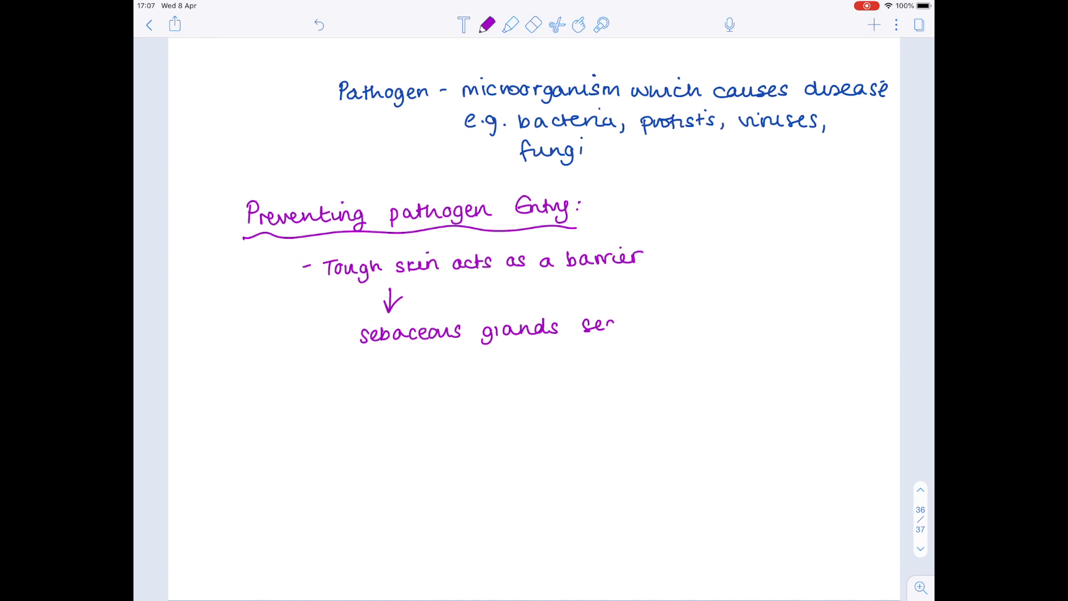
text(secrete lactic acids + fatty acids)
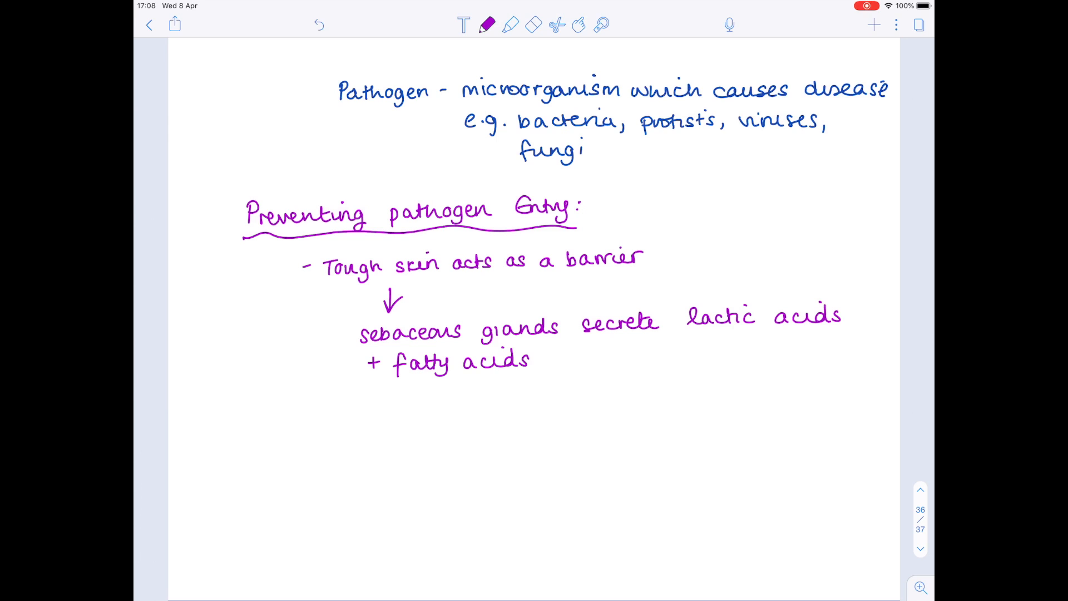
- Draw an arrow down to low pH, so many pathogens can't survive
drag(502, 380, 502, 408)
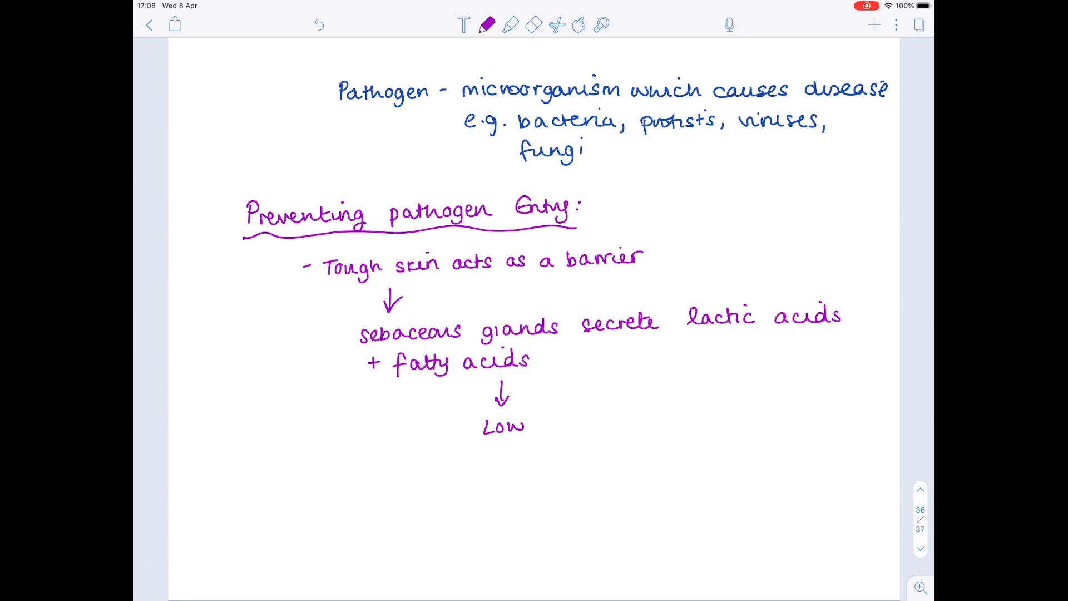
text(pH)
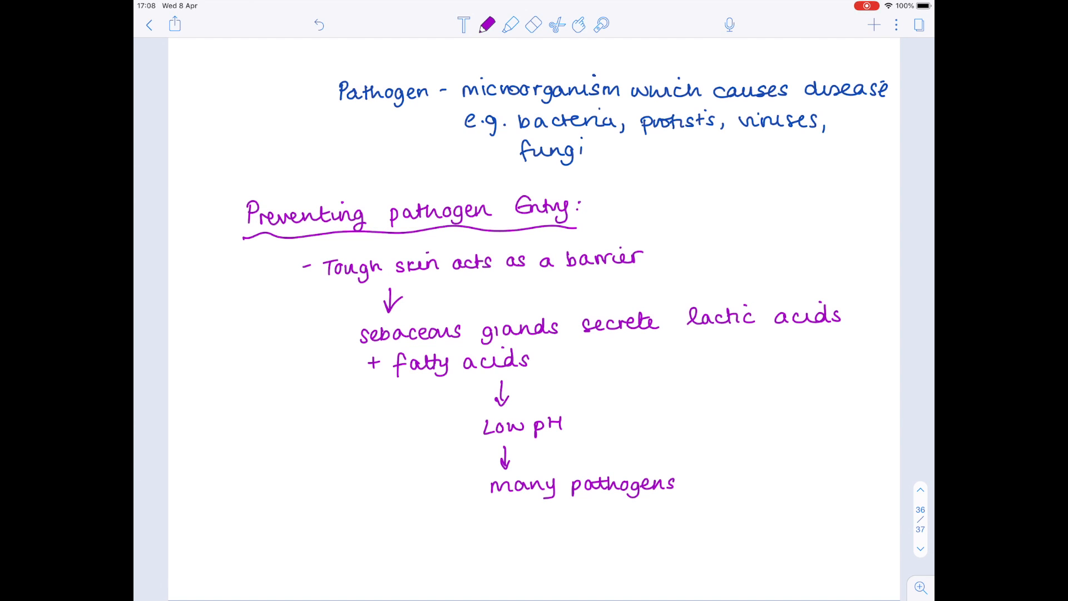
text(can't s)
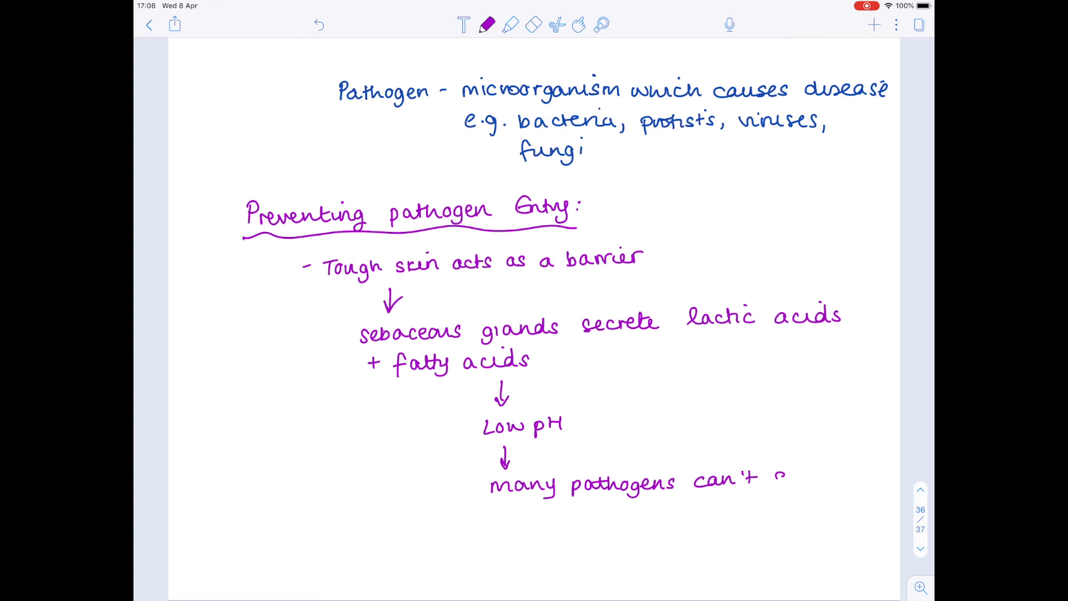
text(survive)
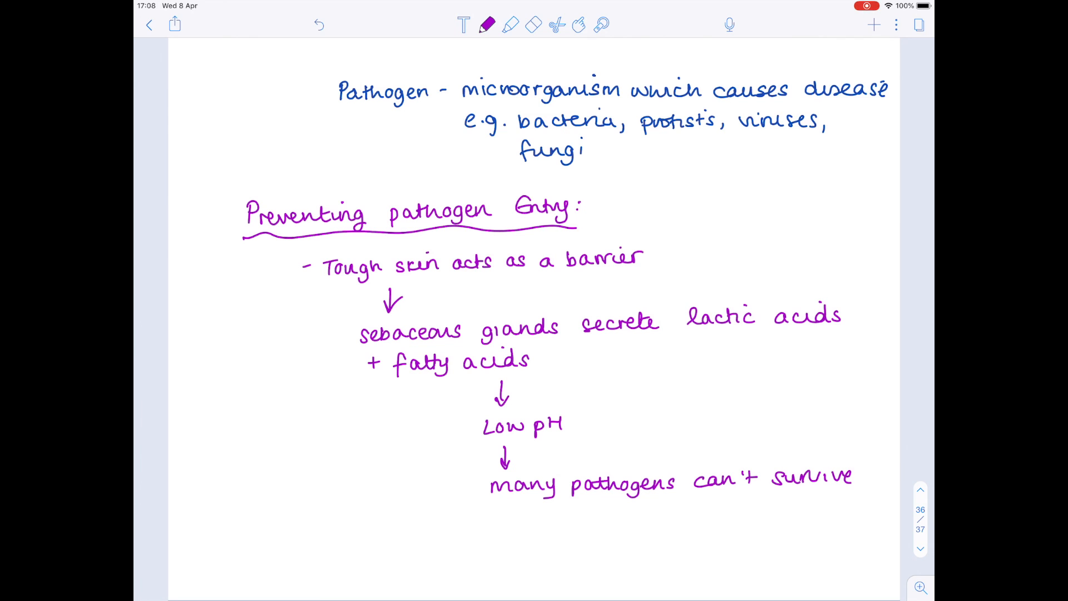
- On the new page, write a green mucous membranes bullet listing trachea and nose
scroll(down, 3)
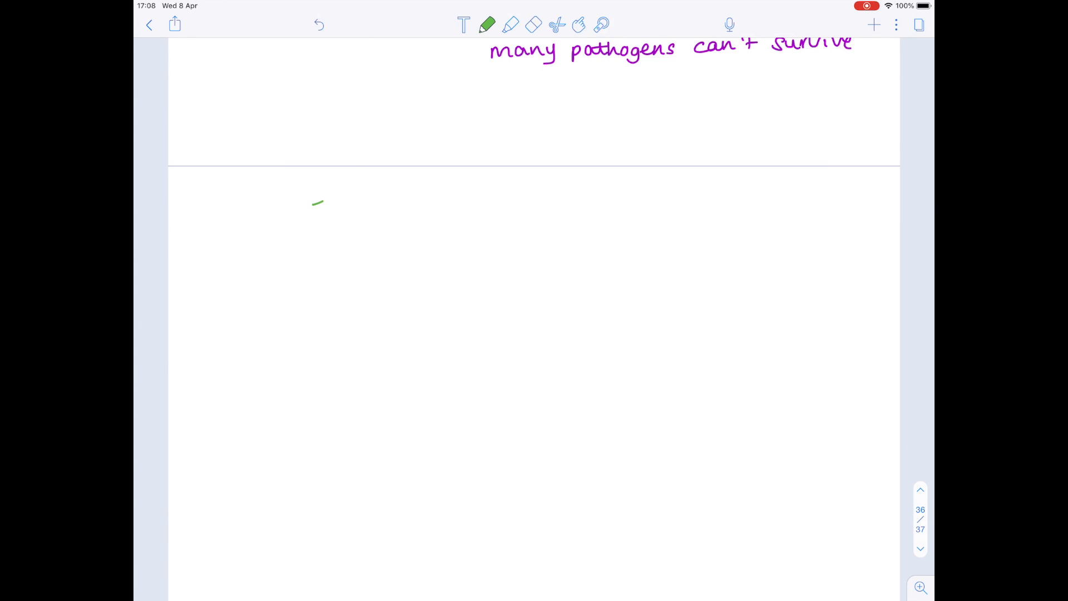
drag(313, 201, 422, 198)
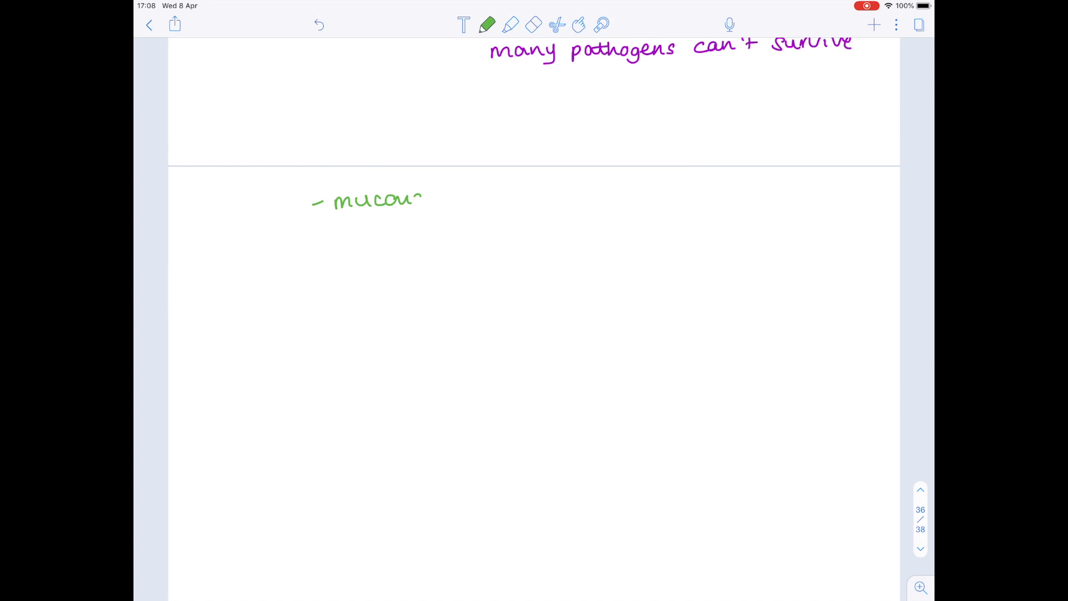
drag(443, 197, 504, 197)
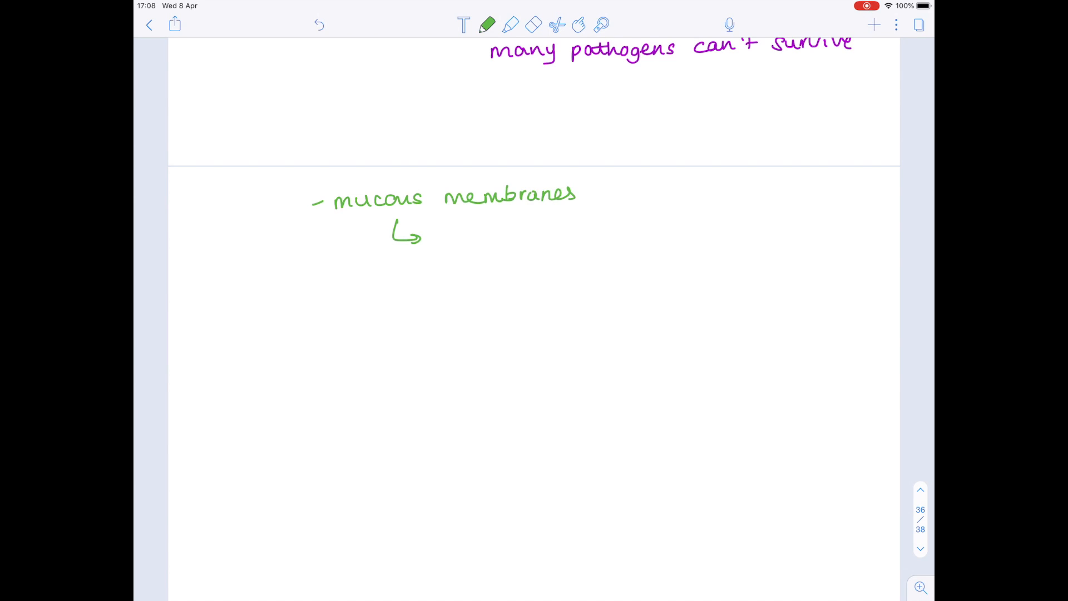
text(tracl)
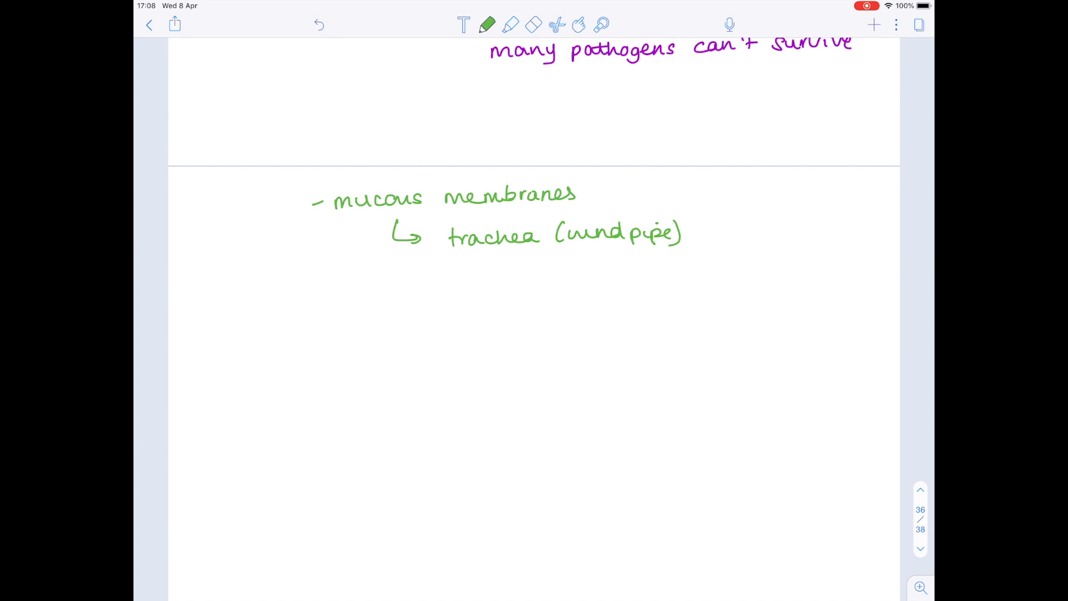
text(nose)
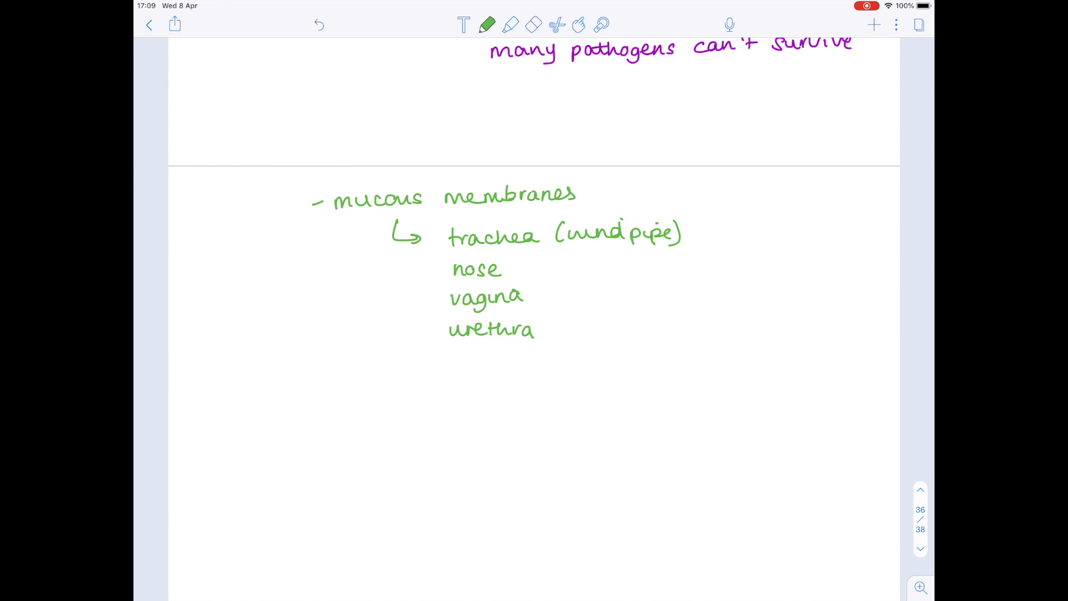
- Draw a long arrow down to mucus containing lysozyme, which kills bacteria
drag(361, 230, 356, 329)
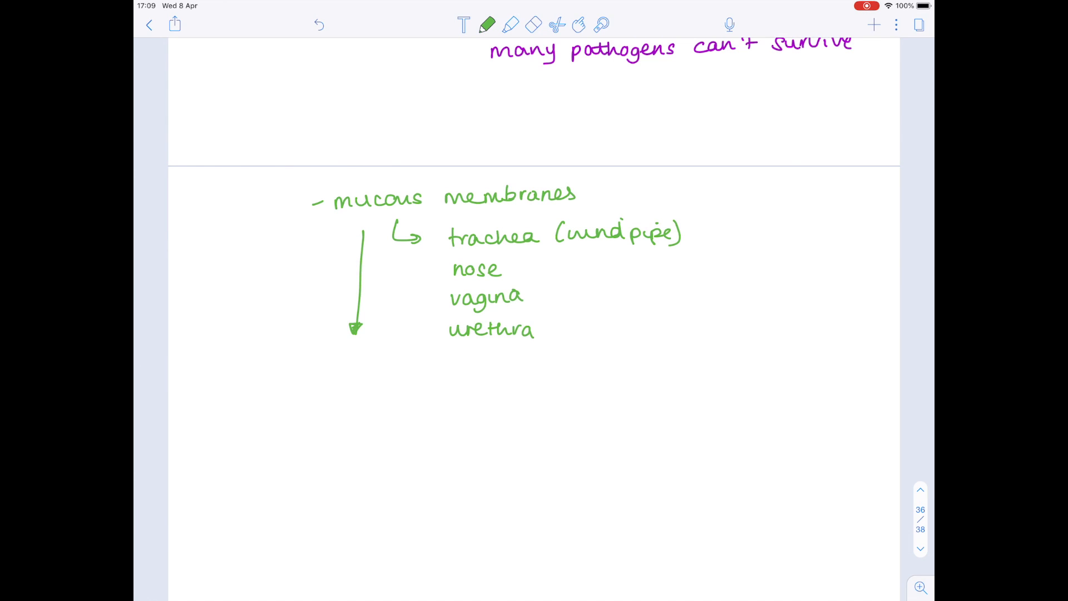
text(mucus)
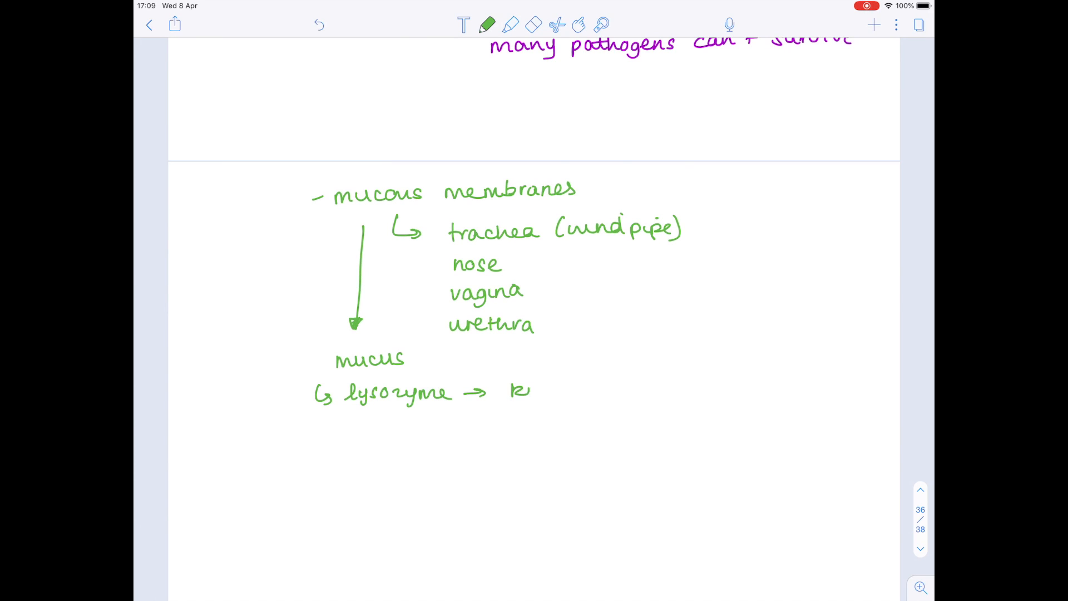
text(kills bacteria)
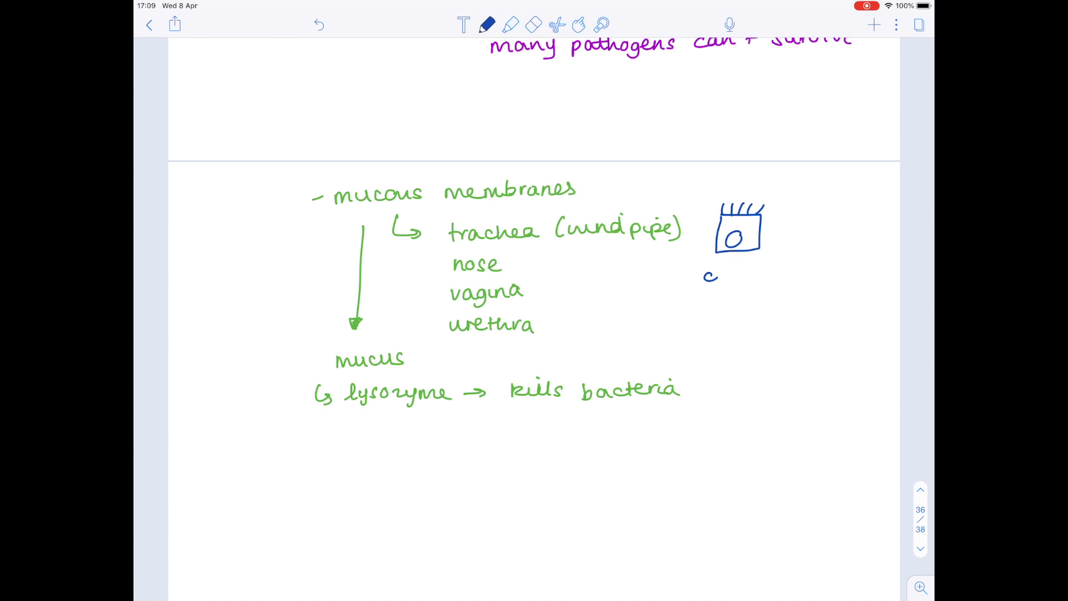
- Label the ciliated epithelium sketch and add a goblet cell beside it
text(ciliated epithelium)
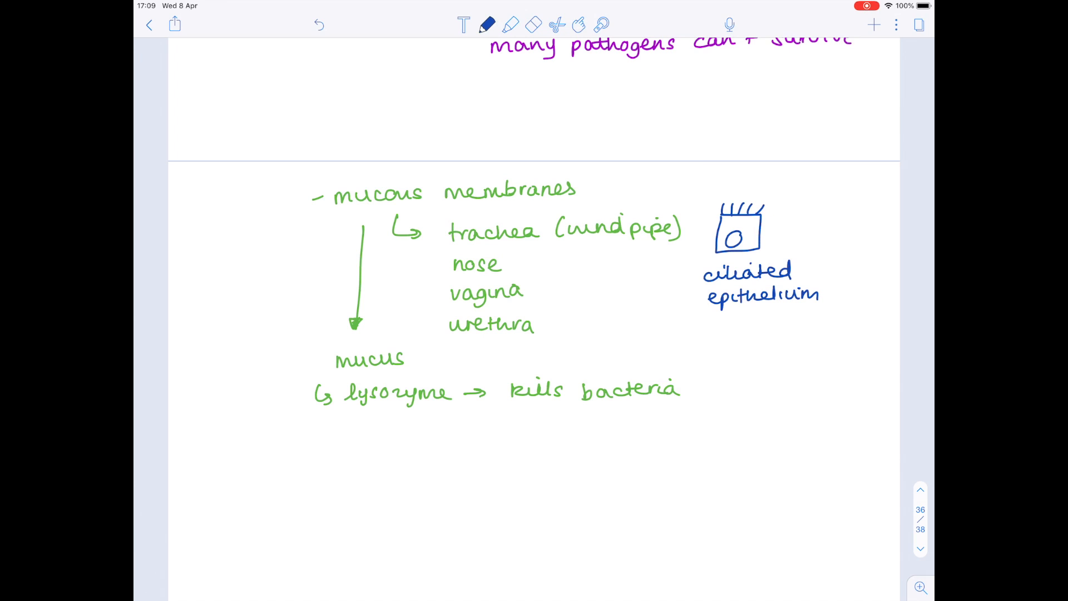
drag(770, 211, 797, 252)
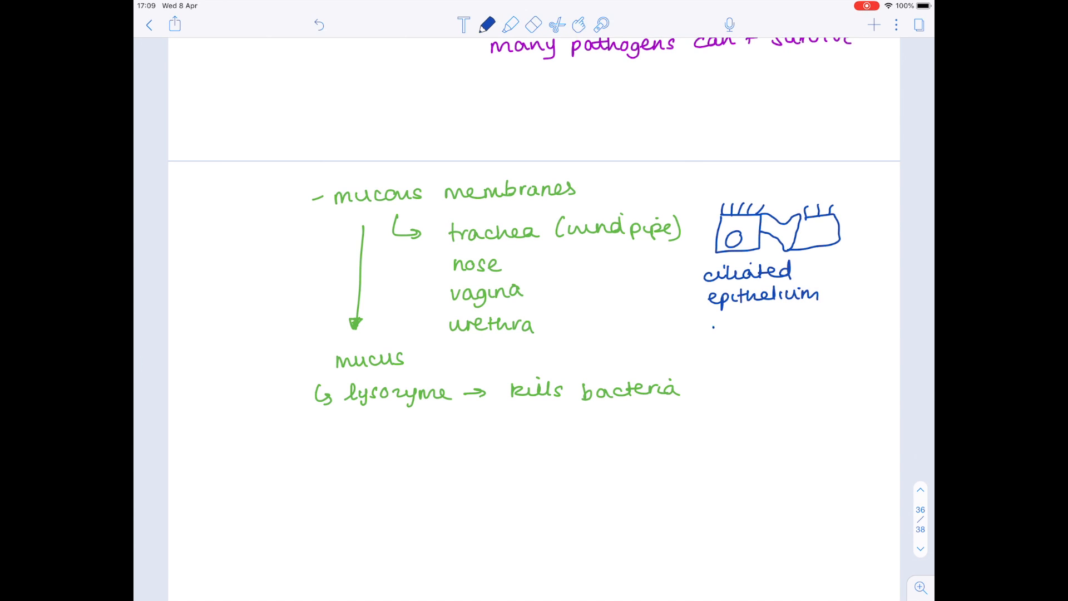
text(Goblet cells)
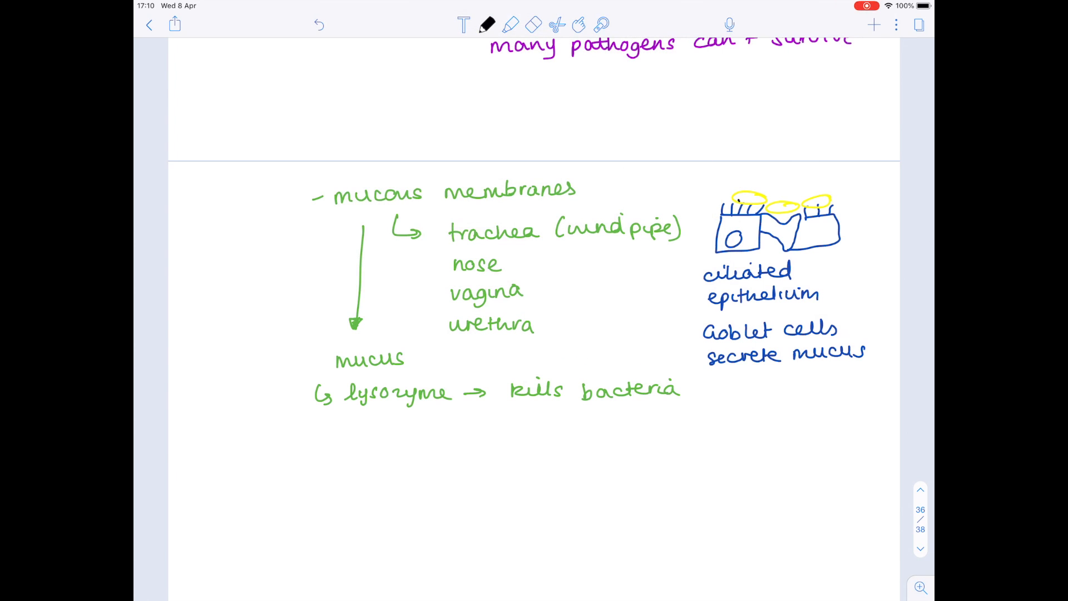
- Dot bacteria into the yellow mucus and draw cilia movement arrows
click(777, 201)
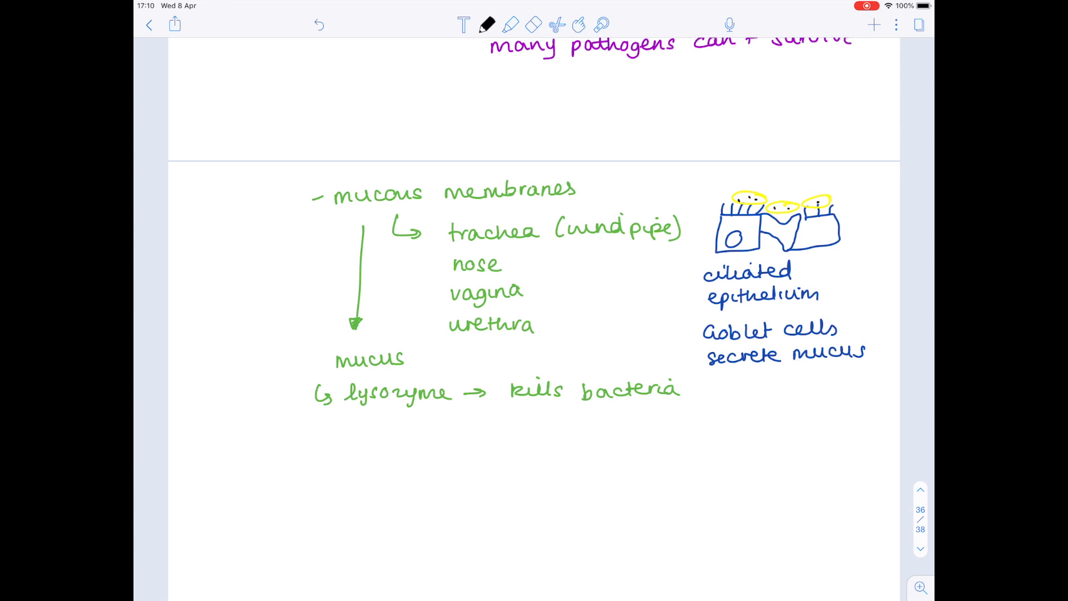
drag(744, 184, 768, 182)
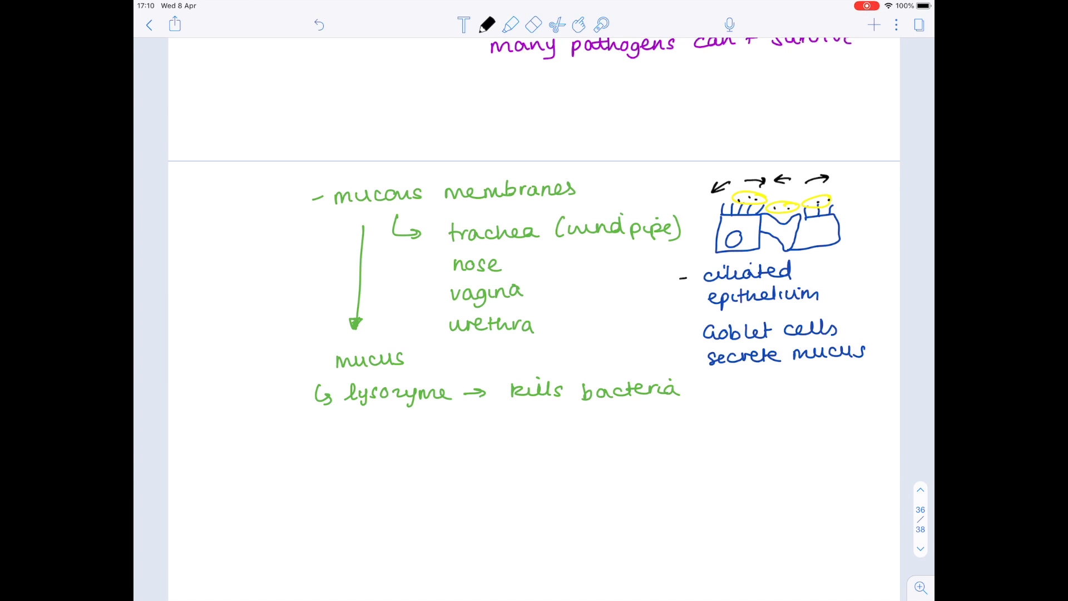
- Write bullets: cilia waft bacteria-laden mucus, it is swallowed, stomach HCl kills
text(Cilia)
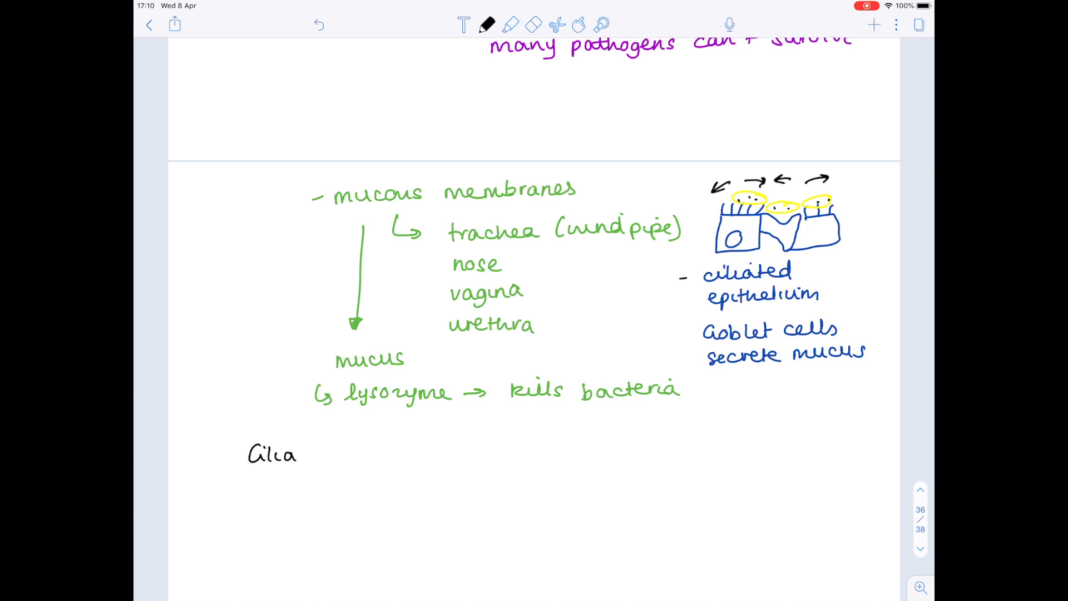
text(waft)
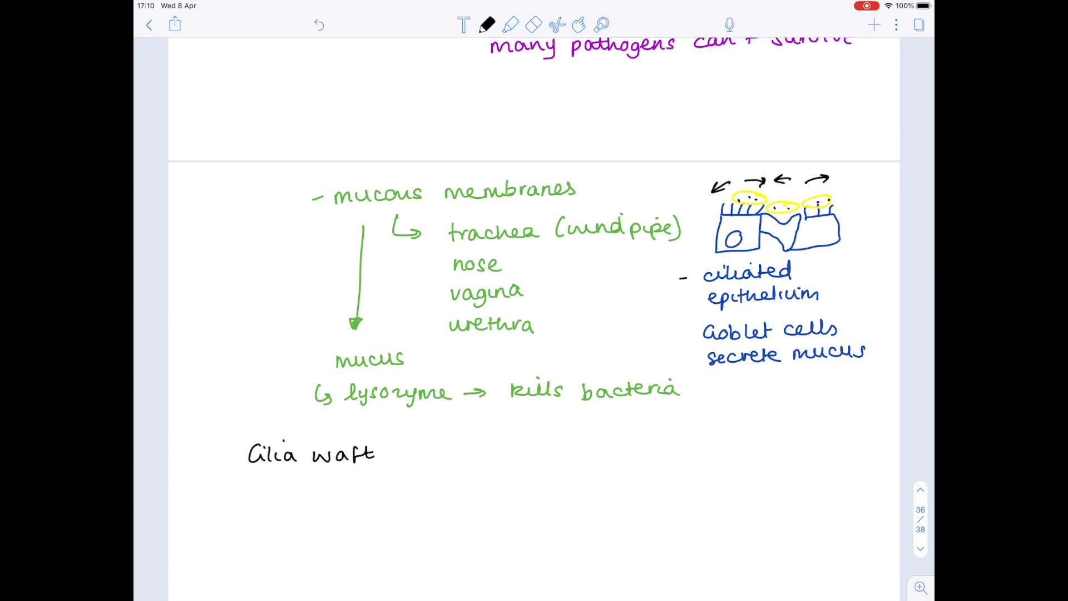
text(bacteria .)
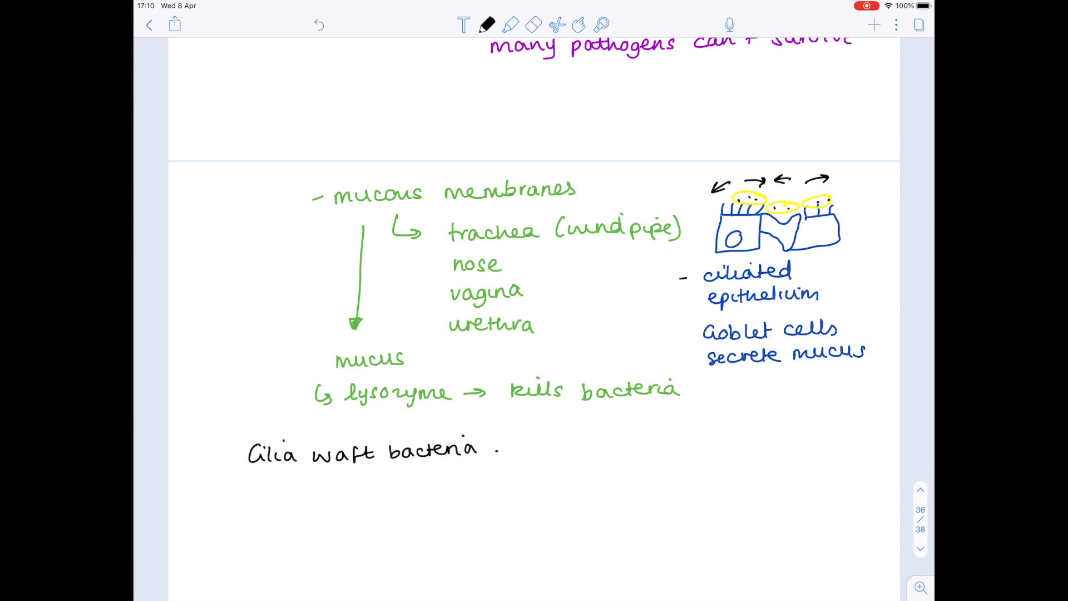
text(ladened mucus up to)
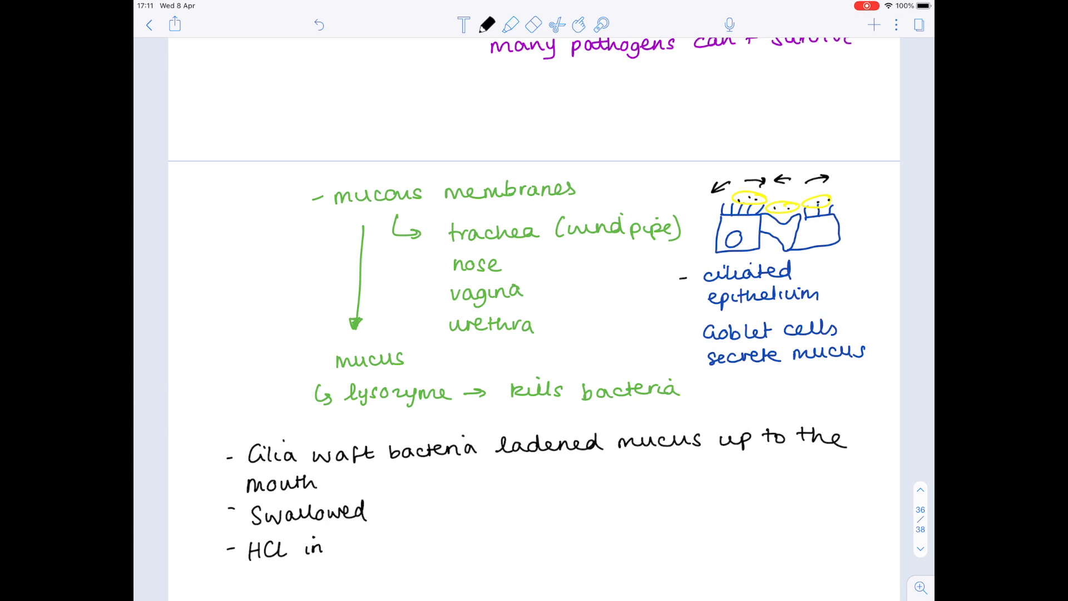
text(the stomach kill)
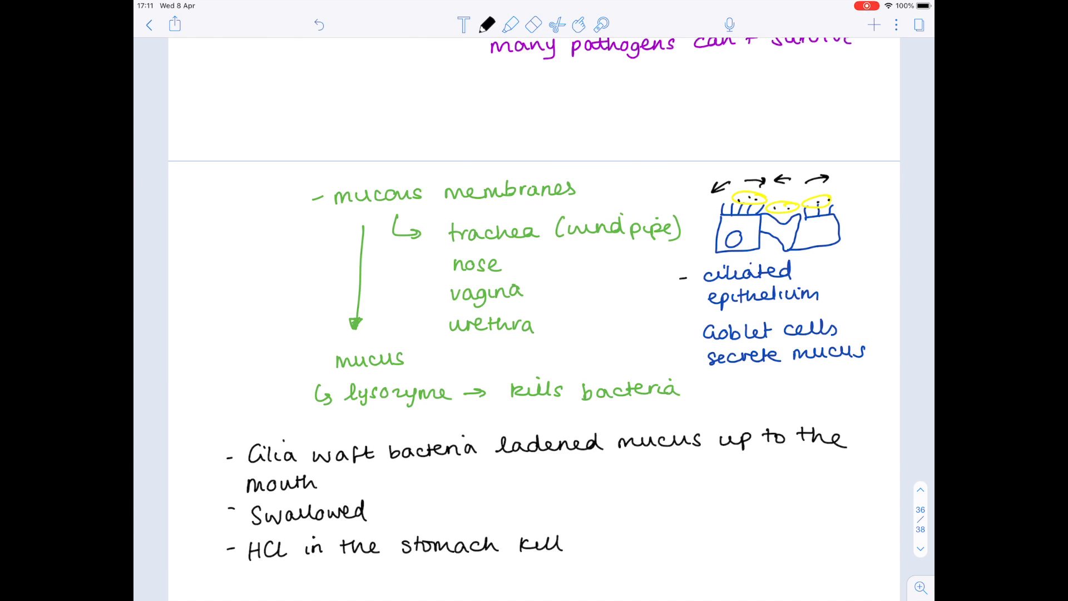
scroll(down, 3)
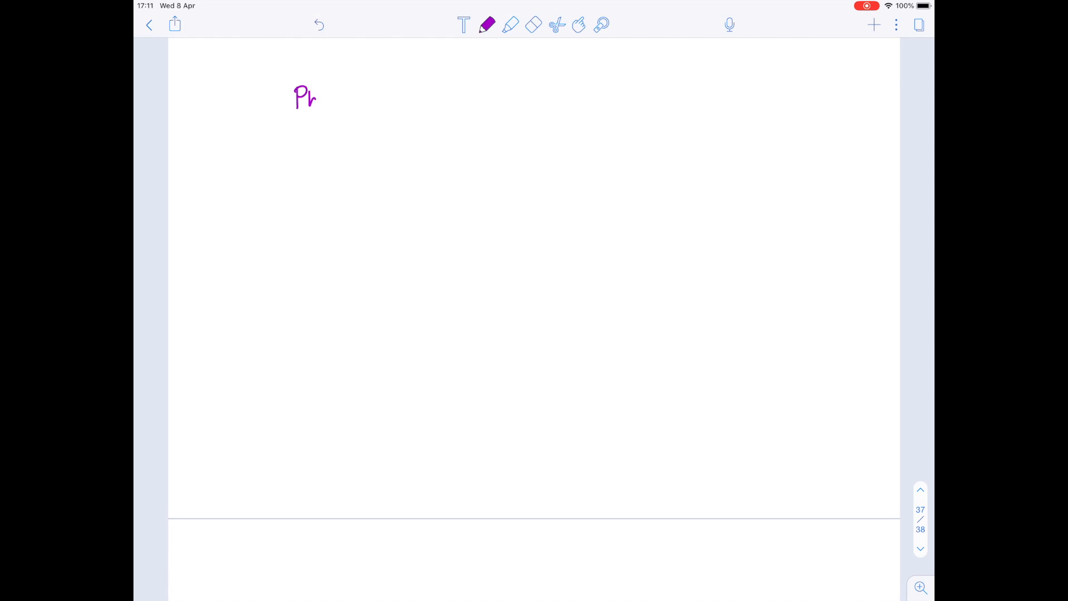
- Write and underline 'Phagocytes', noting they ingest/engulf pathogens using ENDOCYTOSIS
drag(316, 99, 385, 99)
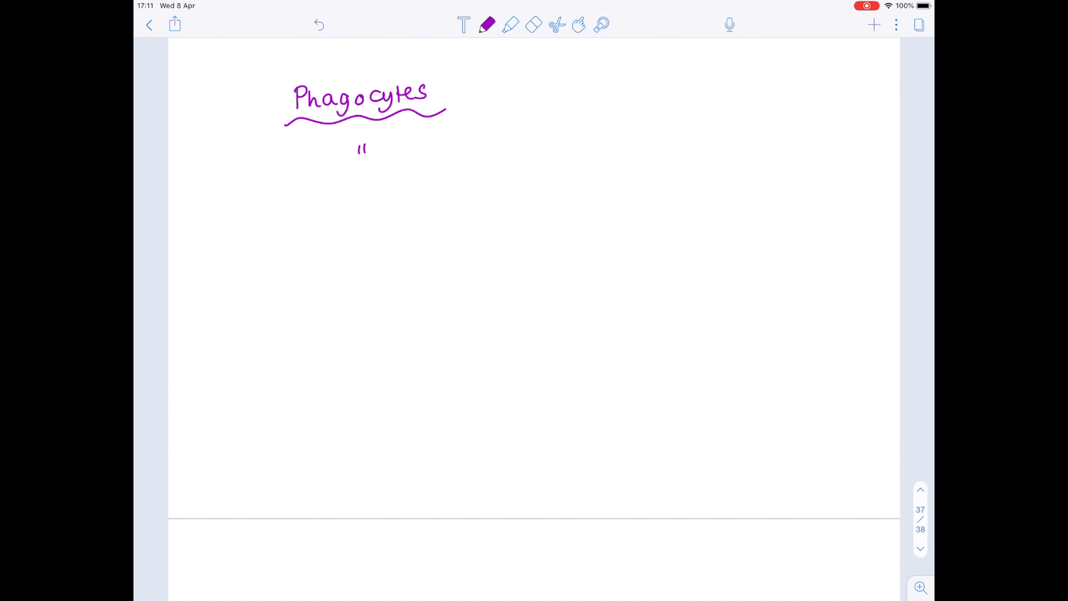
drag(357, 146, 428, 143)
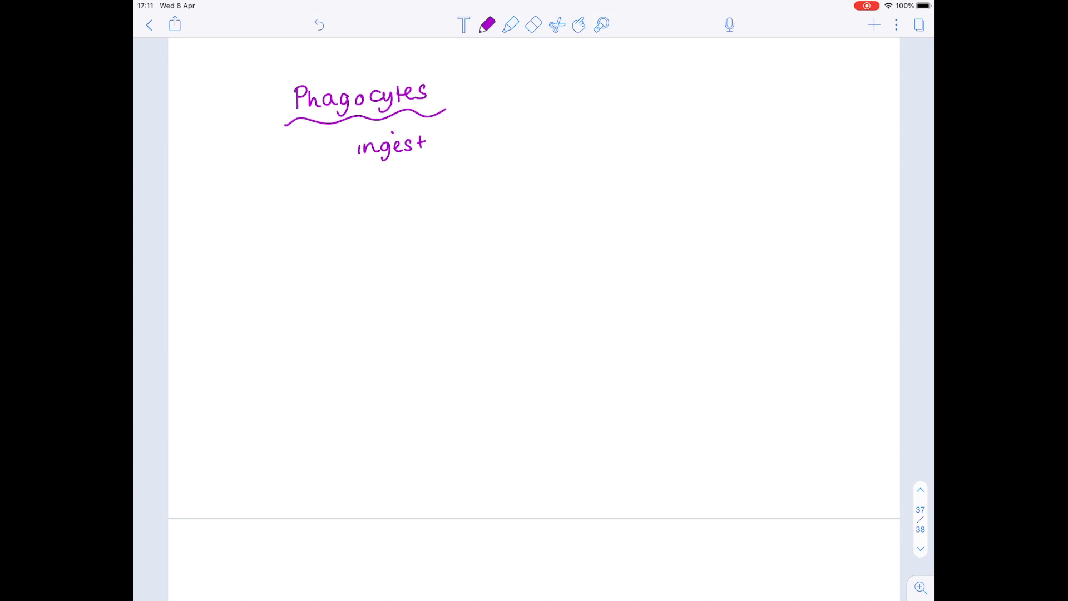
drag(436, 143, 510, 139)
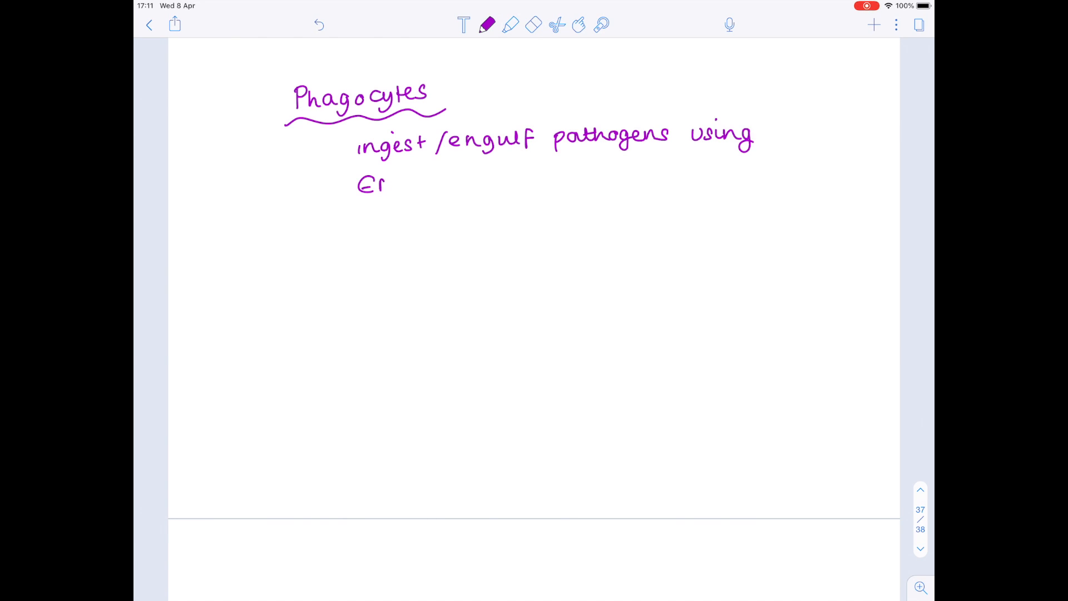
drag(367, 180, 460, 180)
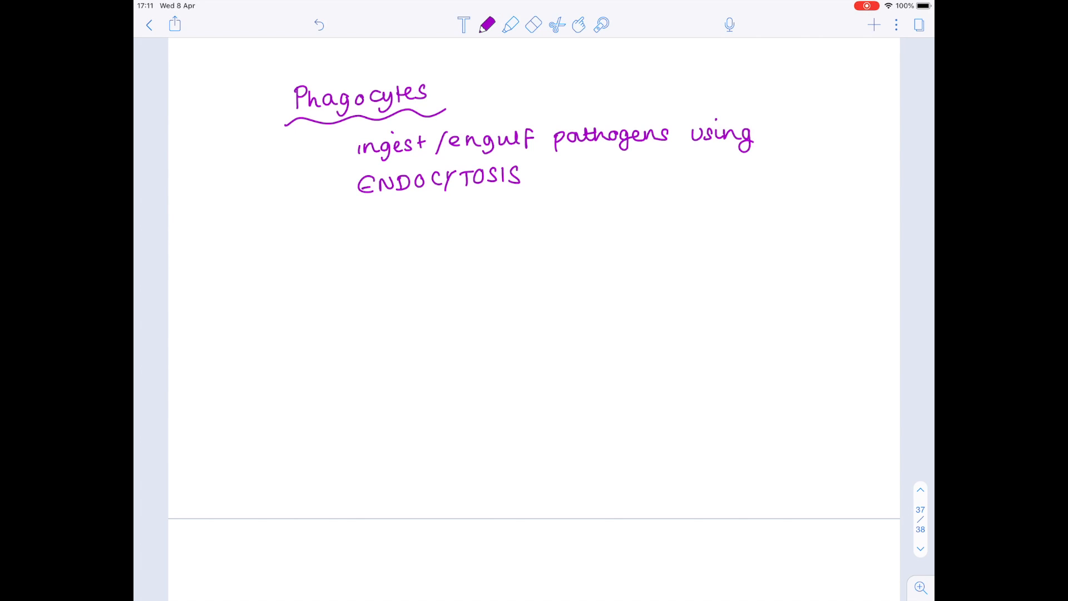
drag(310, 273, 303, 330)
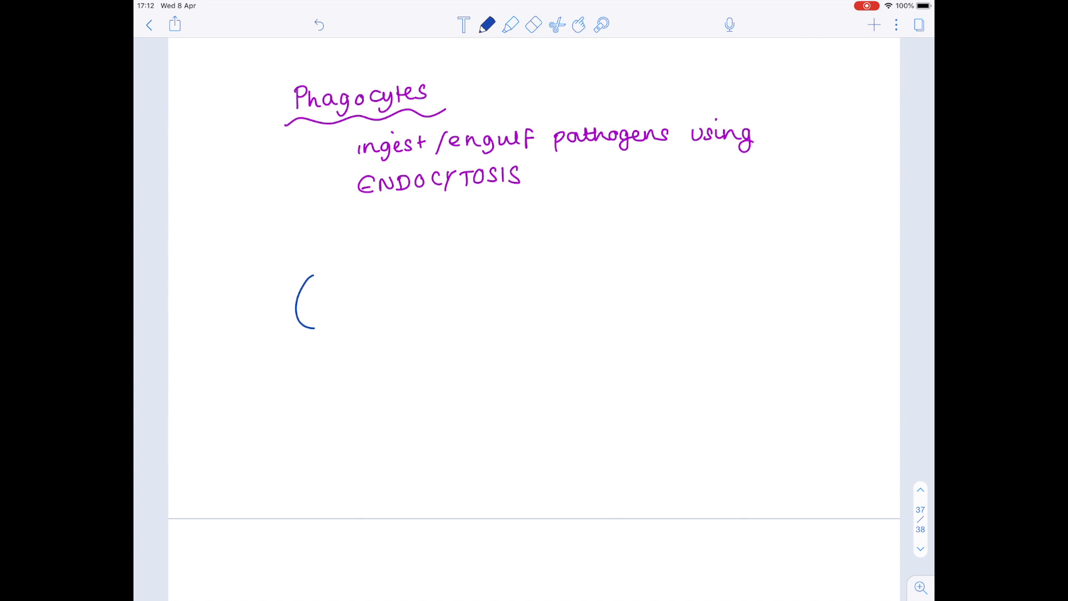
- Draw the phagocyte outlines with the labelled pathogen in each stage
drag(306, 273, 320, 354)
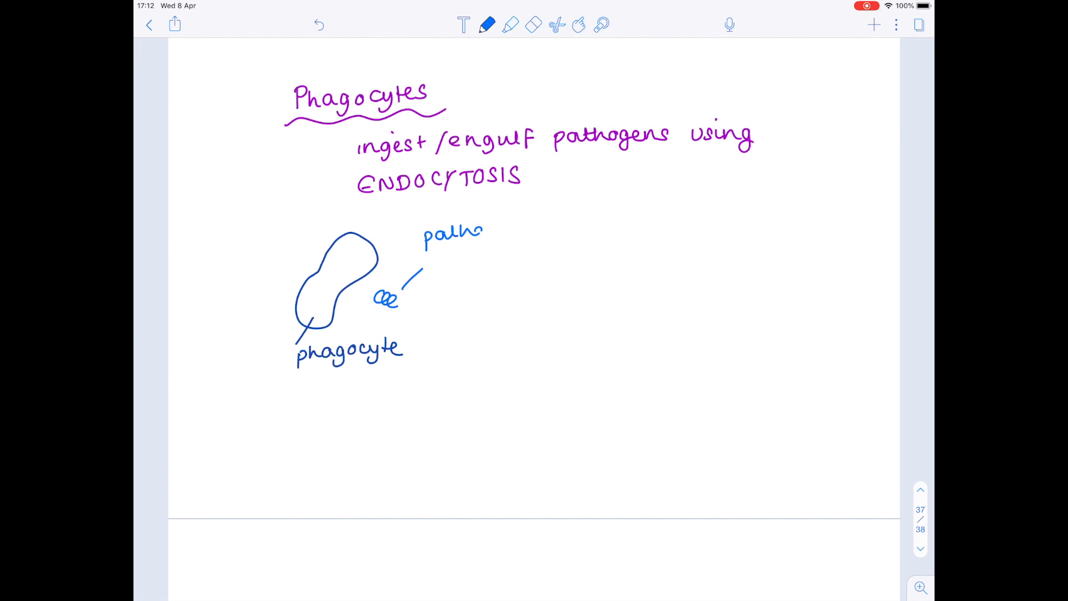
text(gen)
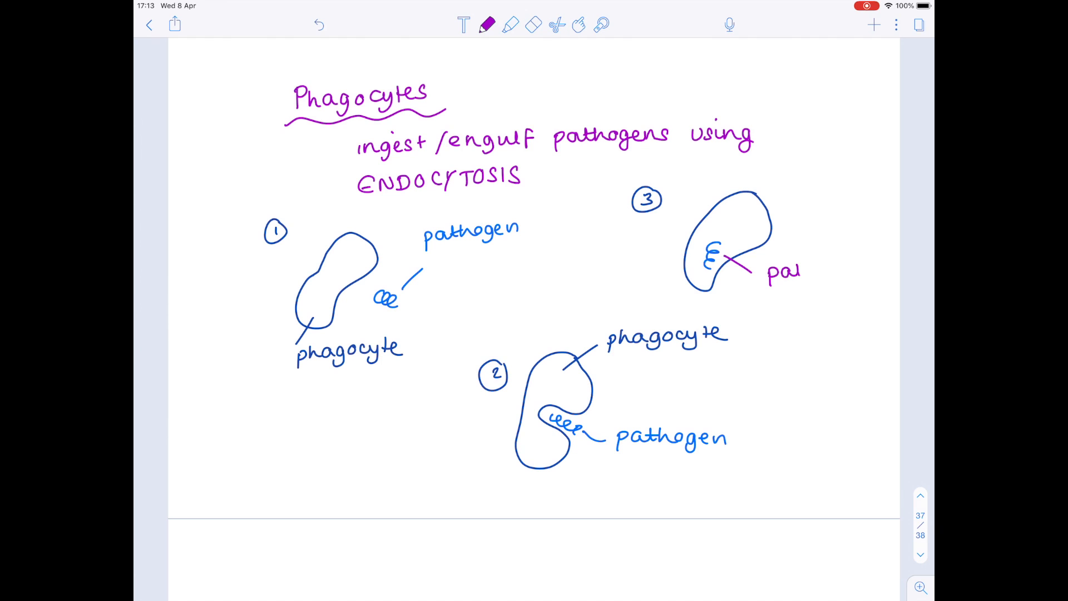
text(pathogen)
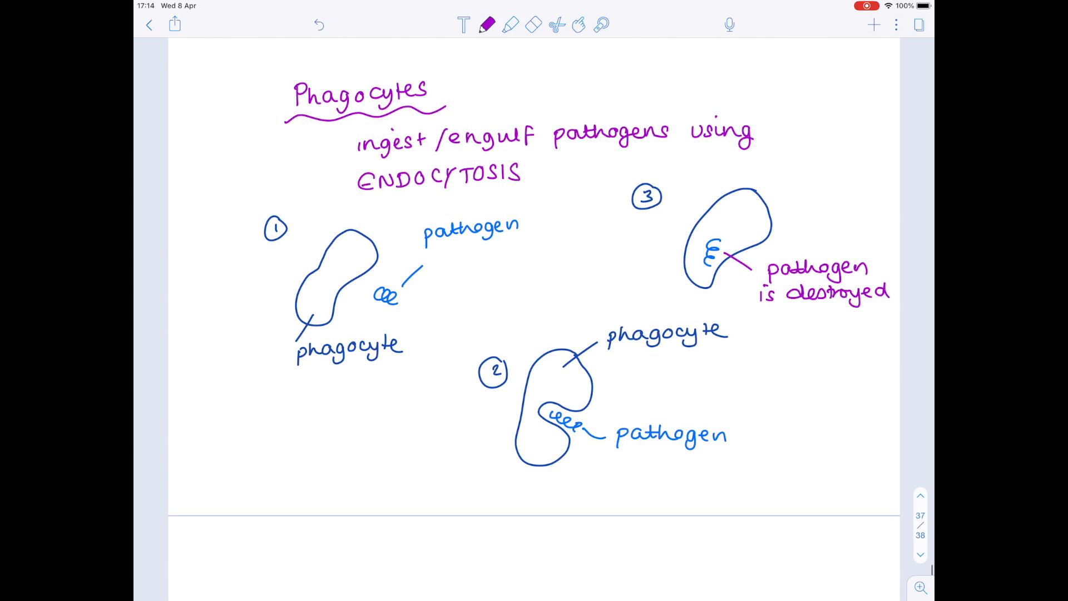
- Label destruction 'by enzymes secreted by lysosome' and write the NON-SPEC heading
text(by enzymes secreted by lys)
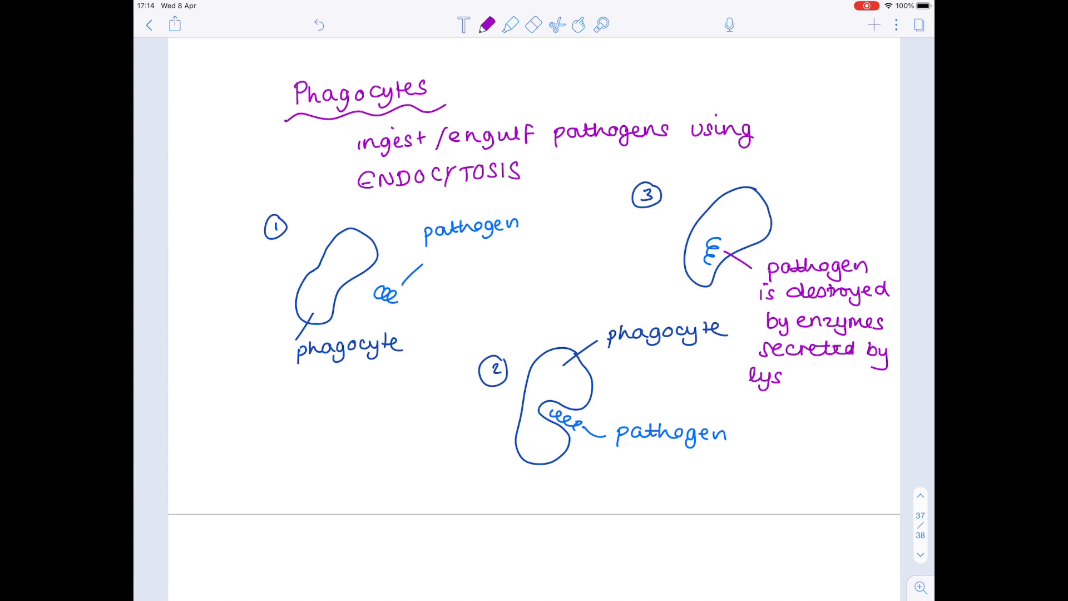
text(osomes)
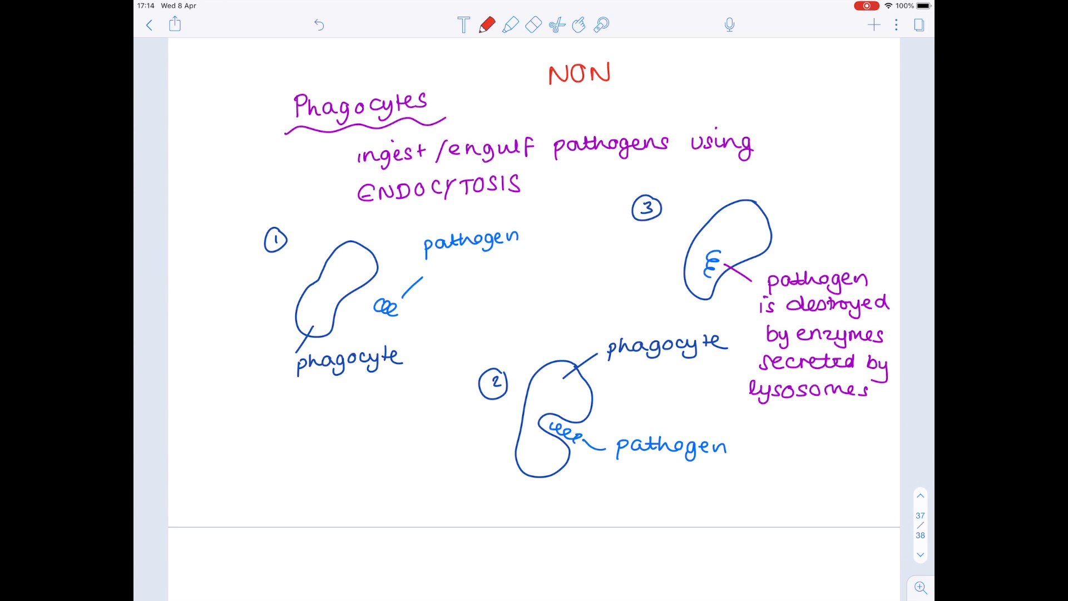
text(- SPEC)
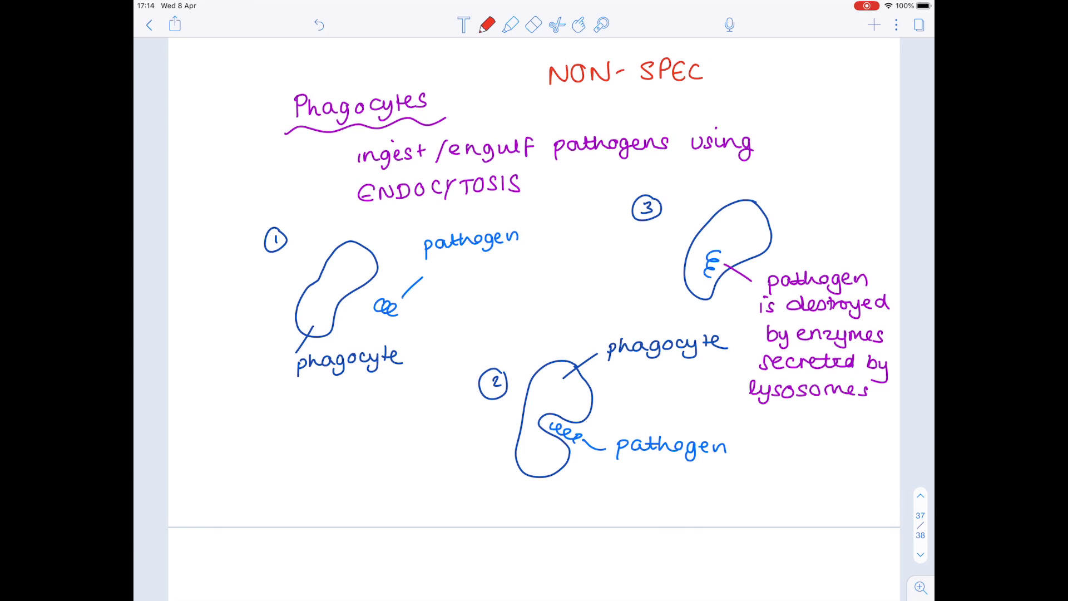